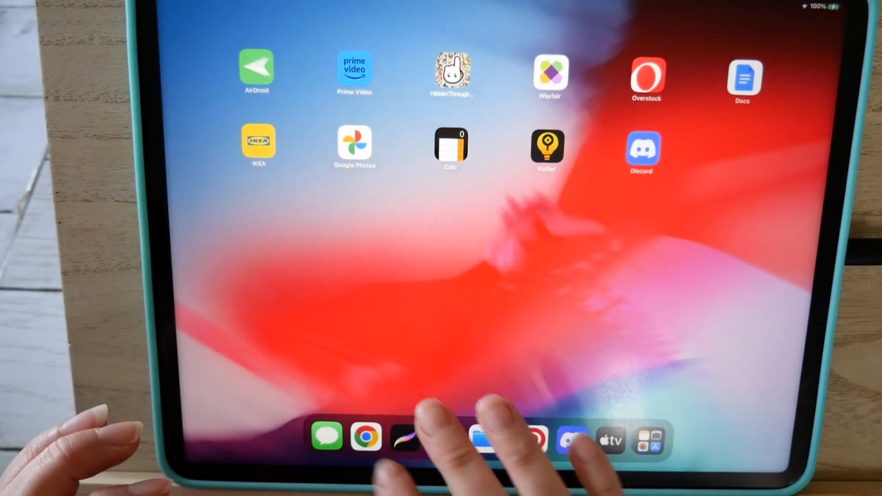
Bring up the bee-eater photo in Chrome as a colour reference
left_click(367, 437)
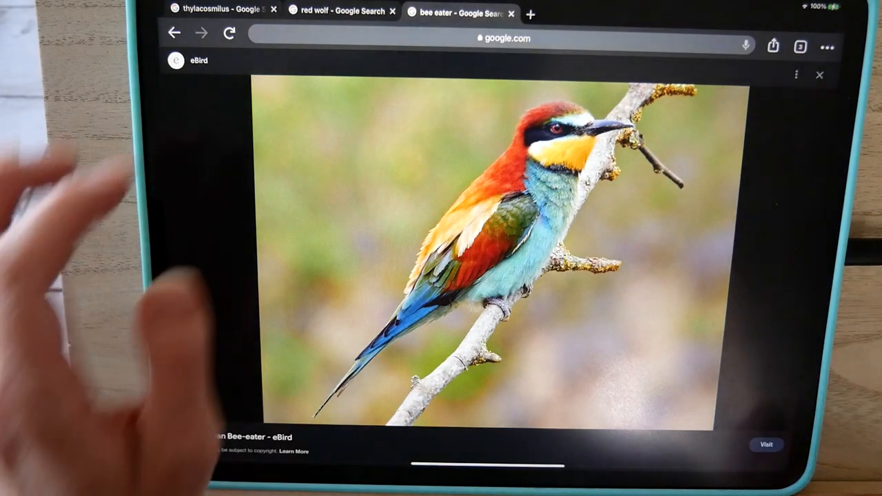
left_click(339, 11)
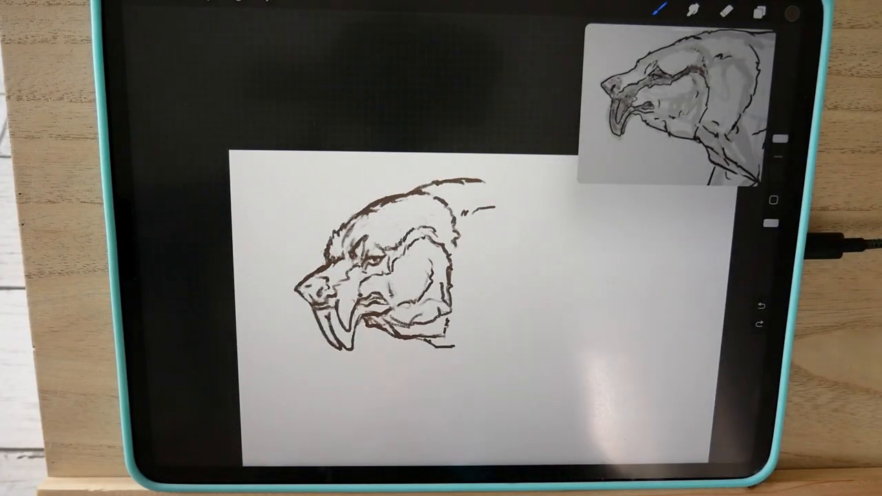
Sketch the saber-toothed head in brown lines beside the floating reference
left_click(755, 11)
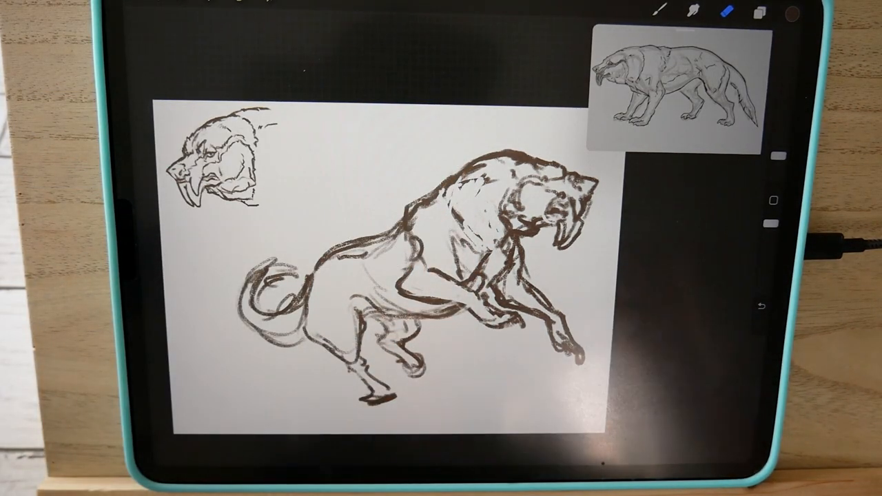
Rough out the leaping full-body pose and tail next to the head study
left_click(333, 36)
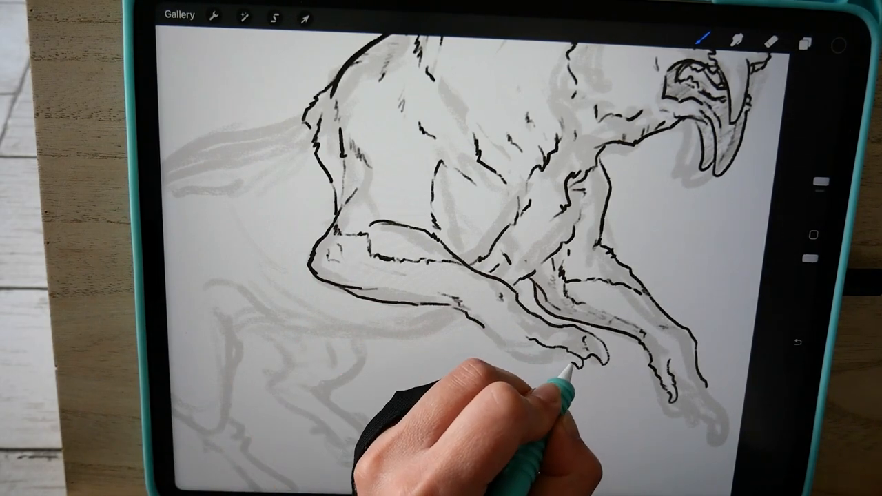
Ink clean black lines over the legs, paws and tail on a new layer
left_click_drag(579, 373, 593, 359)
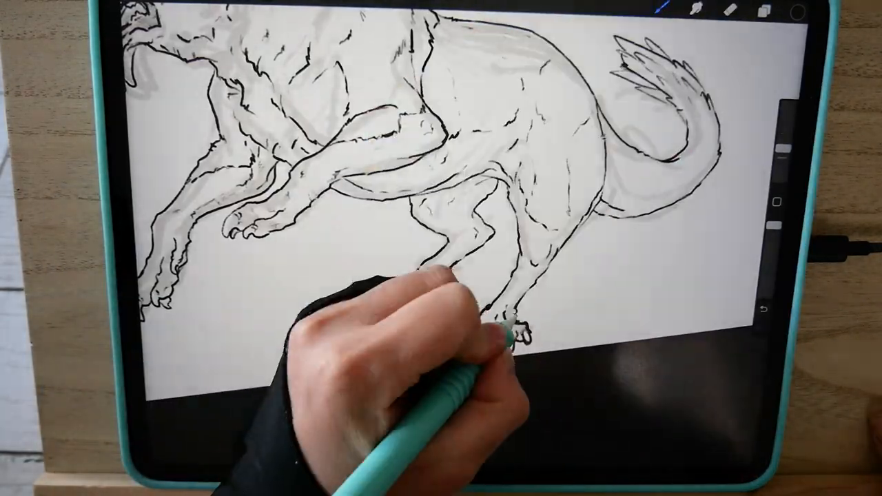
left_click(758, 9)
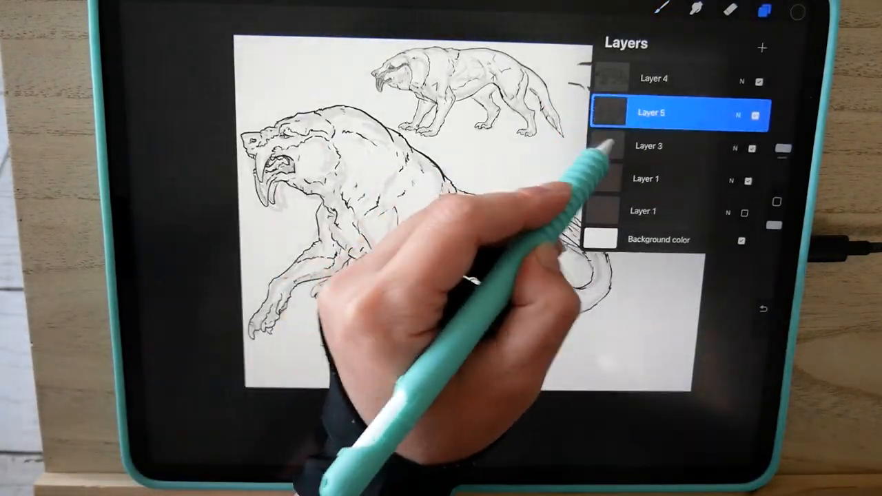
Fill the body and head study with flat orange on a layer below the ink
left_click(645, 180)
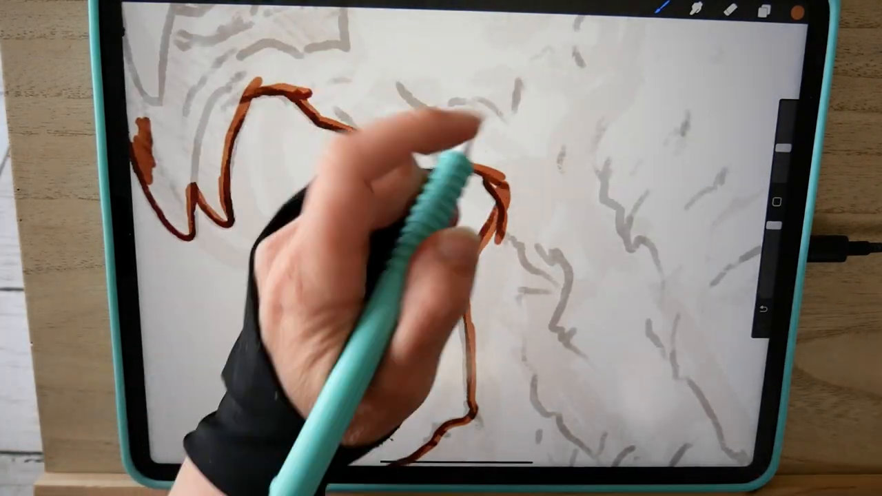
left_click(759, 9)
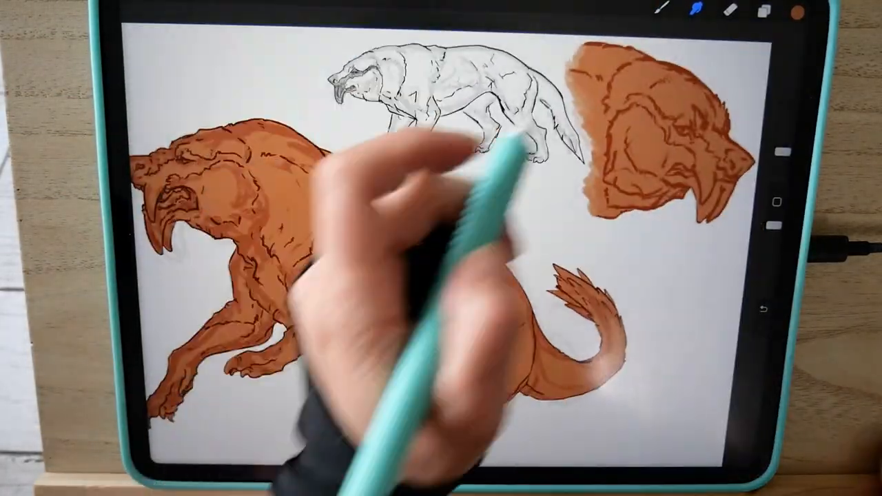
left_click(758, 11)
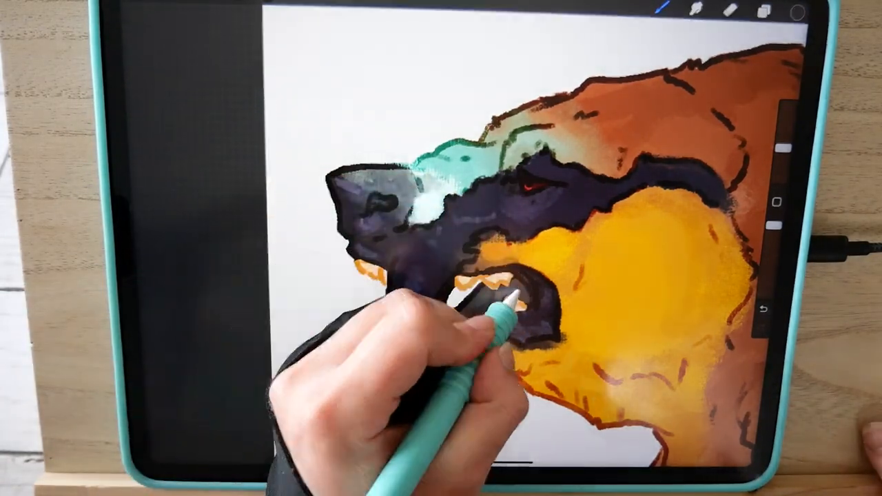
Paint dark fur around the jaws, then add Layer 11 for more colour
left_click(761, 8)
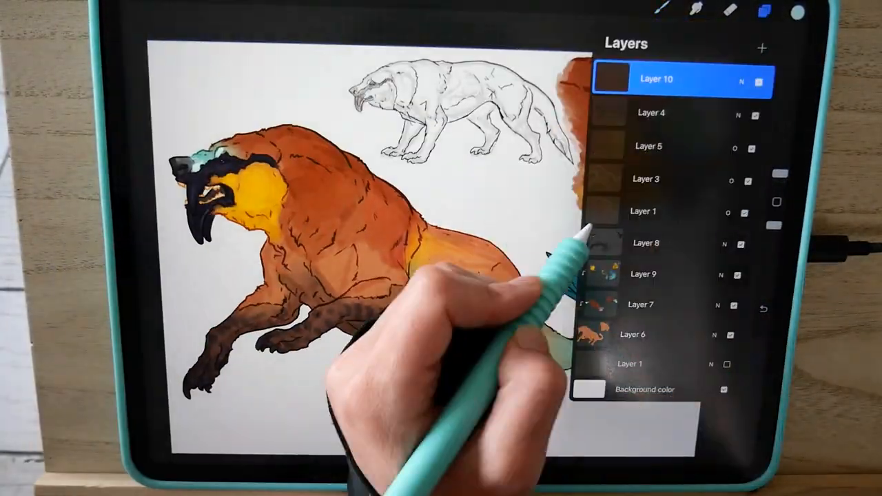
left_click(761, 47)
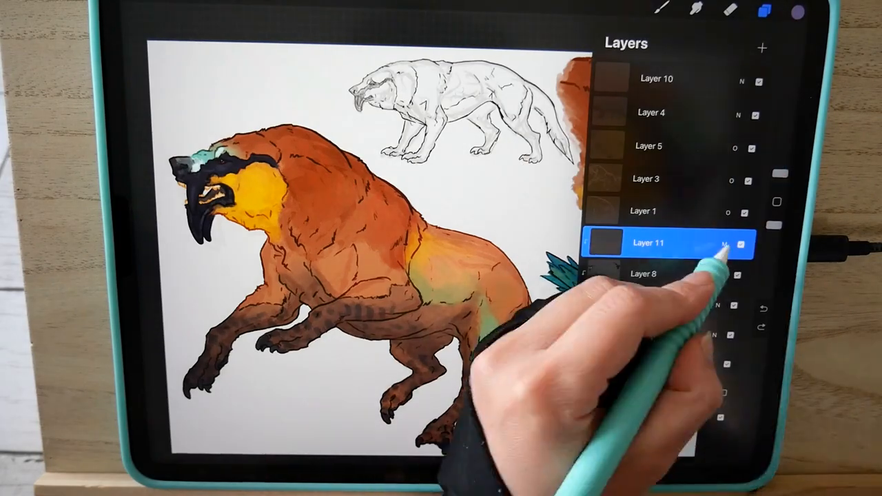